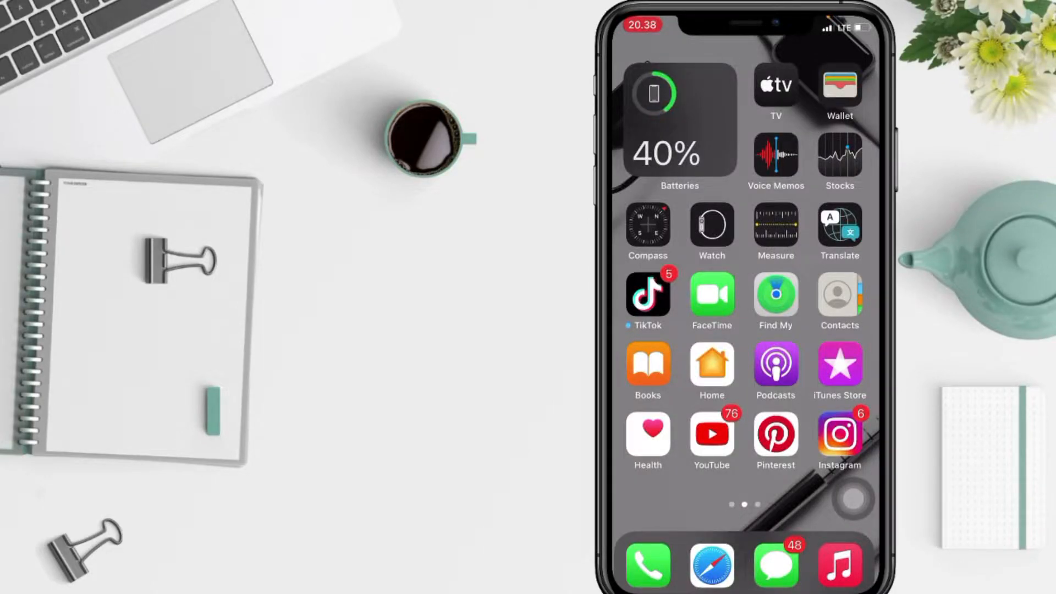
Swipe between Home Screen pages to reach the first page and launch Settings.
scroll(left, 3)
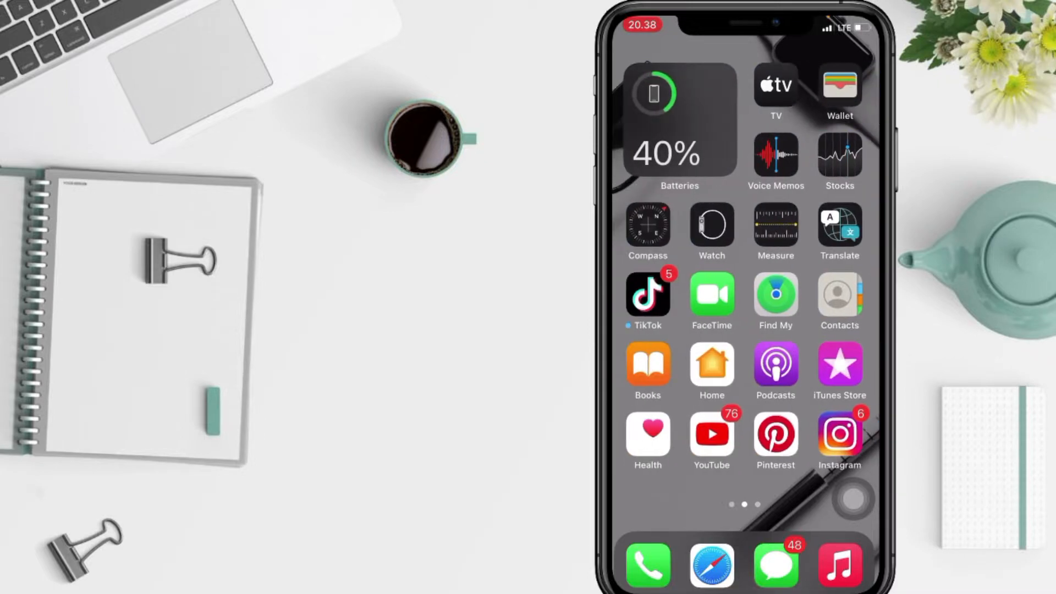
scroll(left, 3)
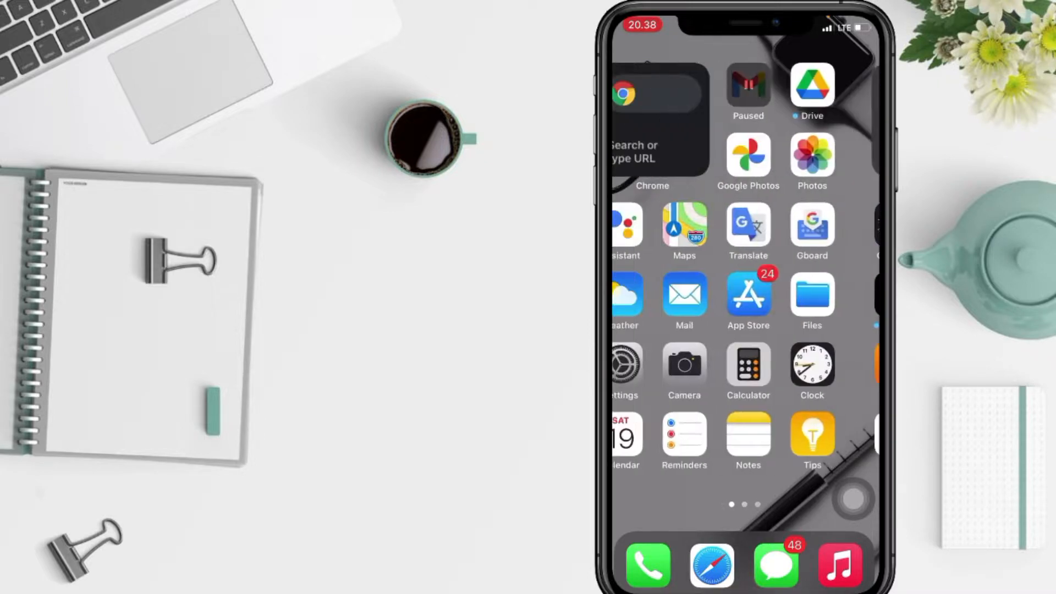
scroll(right, 3)
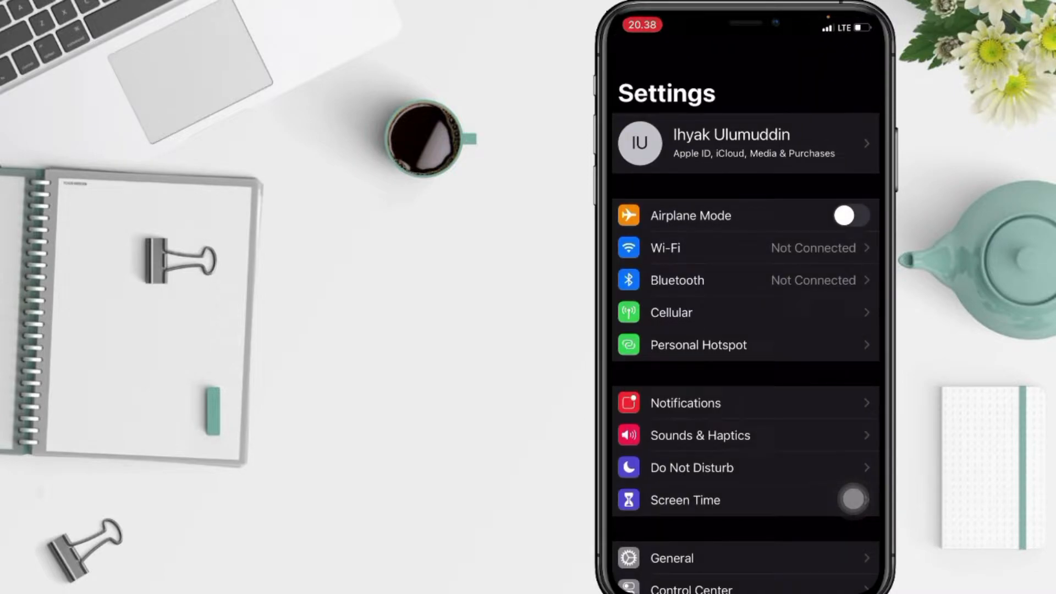
Scroll down to Privacy, enter it, and scroll to Analytics & Improvements.
scroll(down, 3)
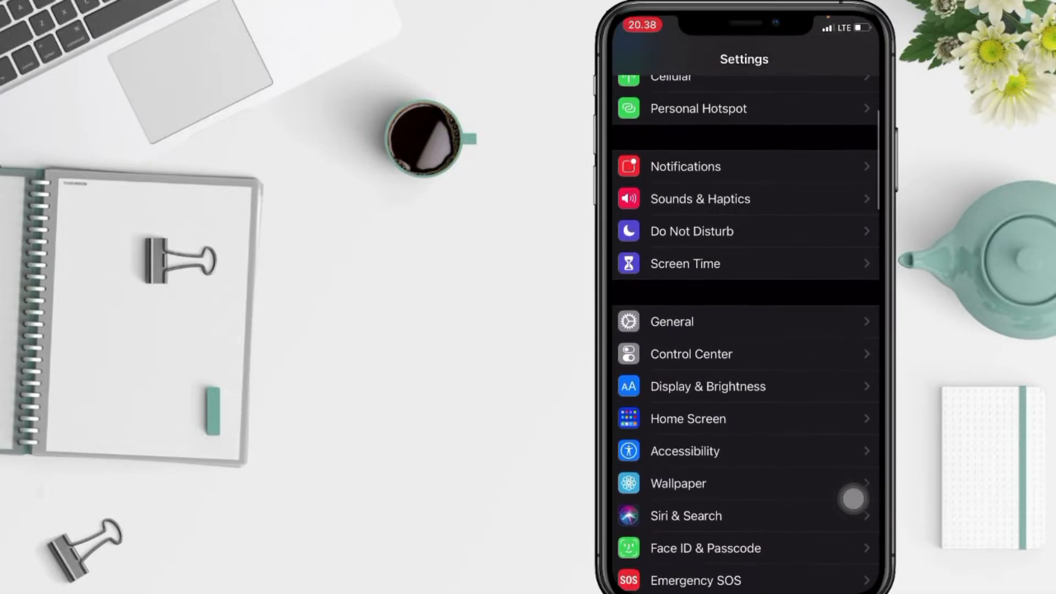
scroll(down, 3)
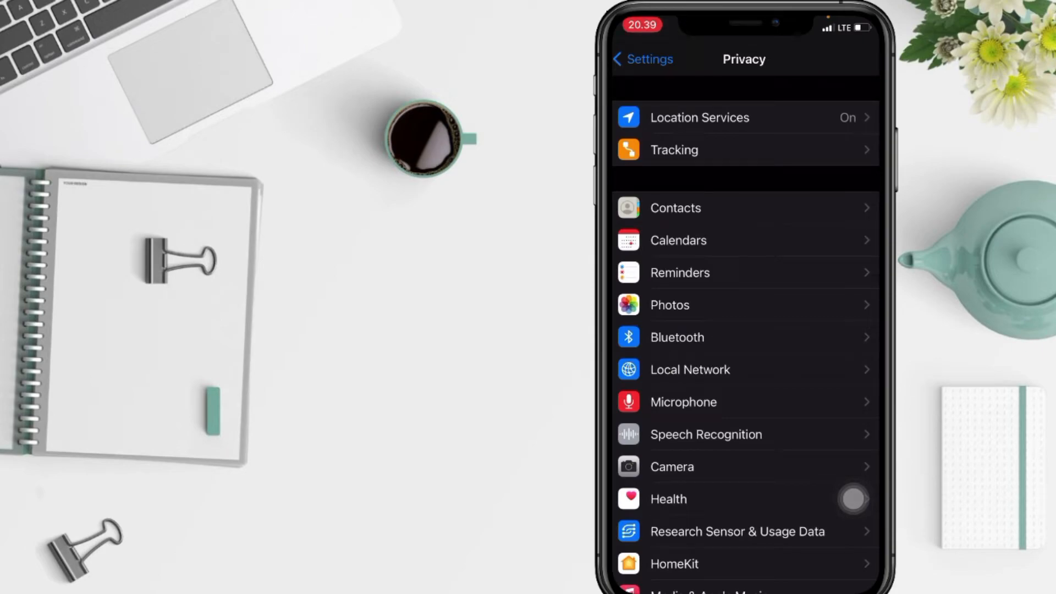
scroll(down, 3)
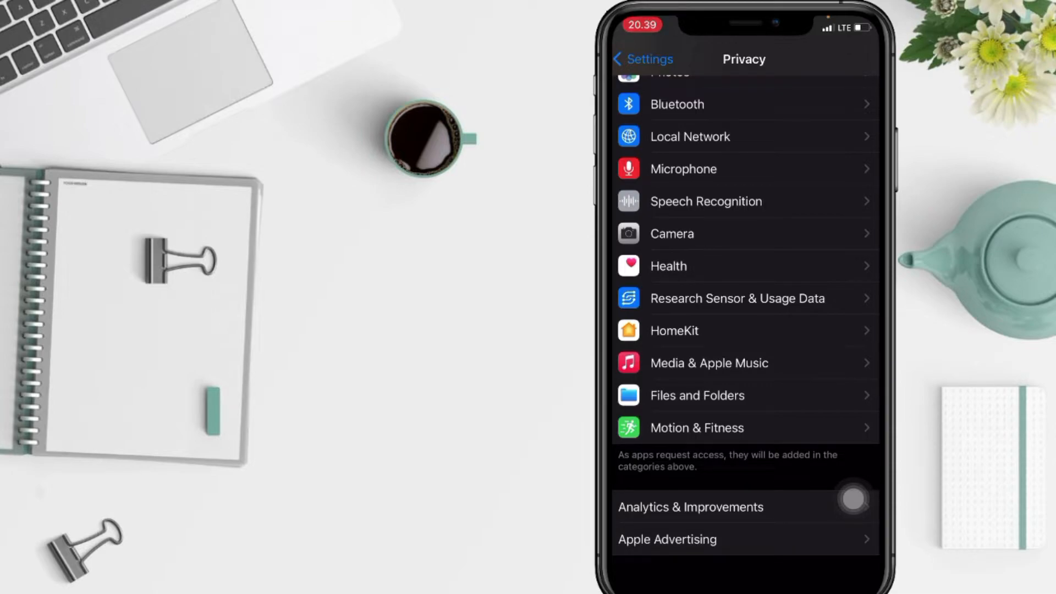
Open Apple Advertising, toggle Personalized Ads off, and go back to Privacy.
click(666, 539)
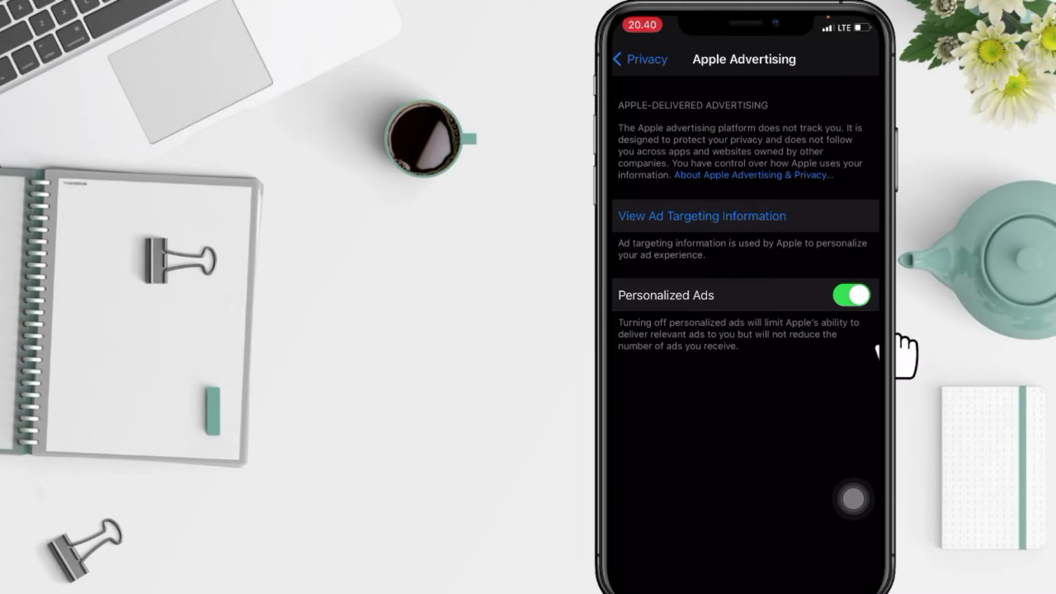
click(851, 295)
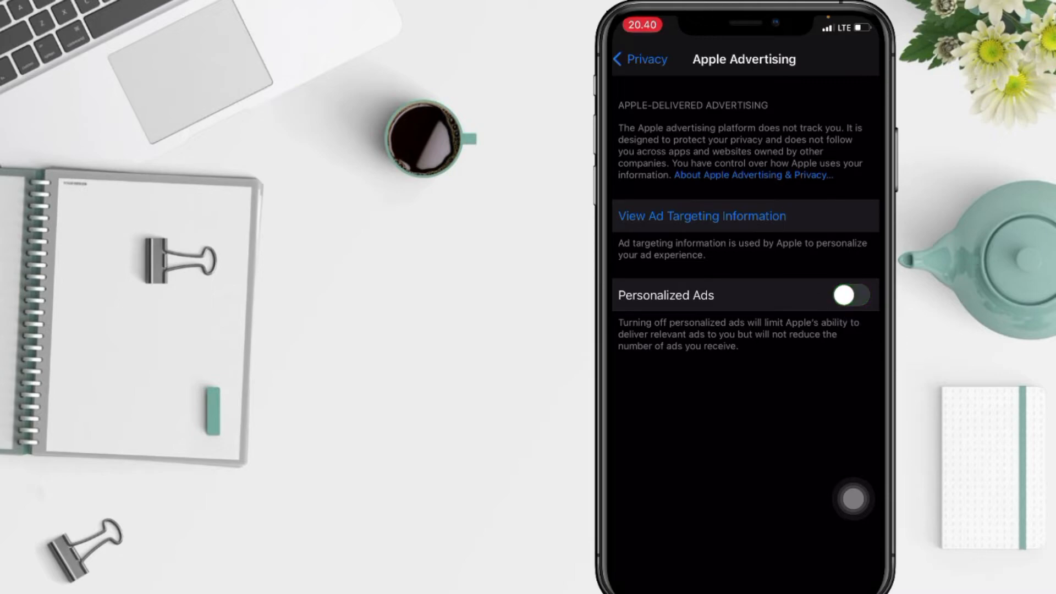
click(851, 296)
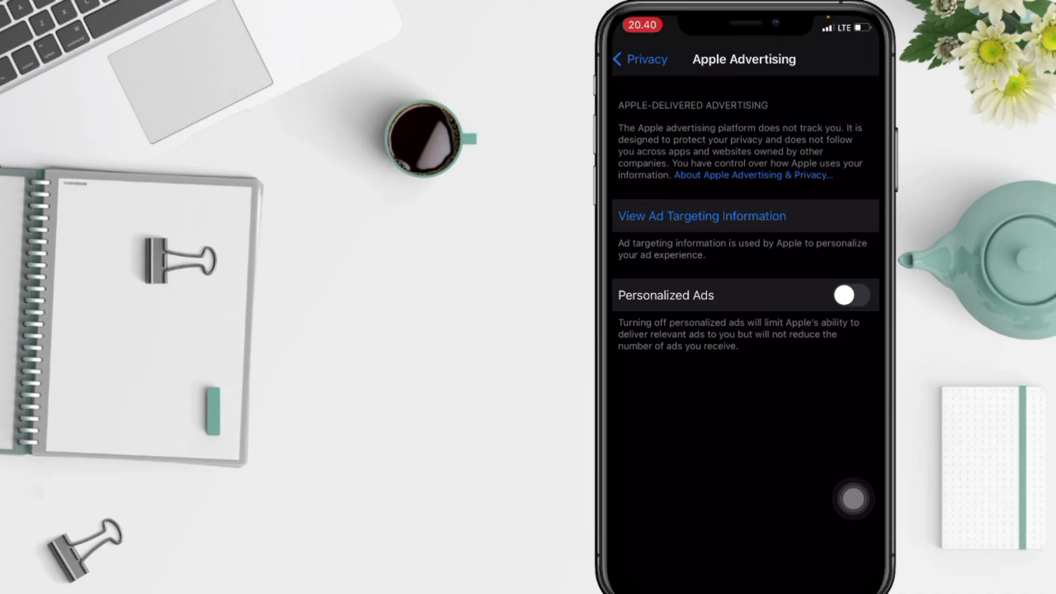
click(642, 60)
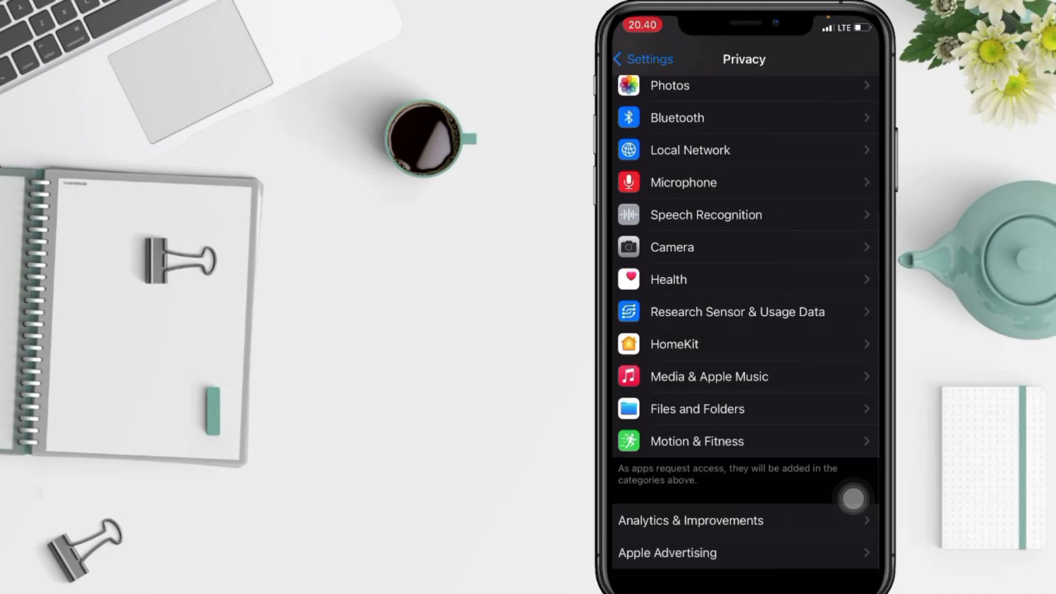